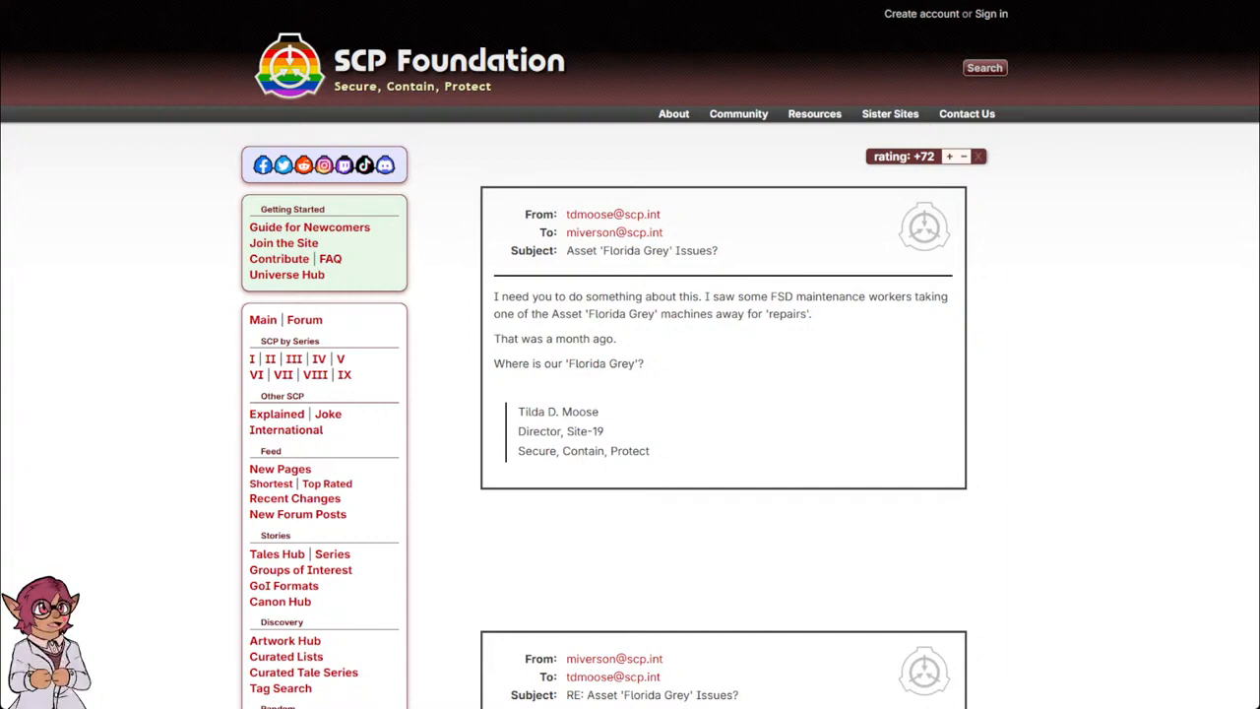
- Scroll through both 'Florida Grey' emails down to the 'ACCESS ASSET FLORIDA ZERO?' link
{"action": "scroll", "scroll_direction": "down", "scroll_amount": 3}
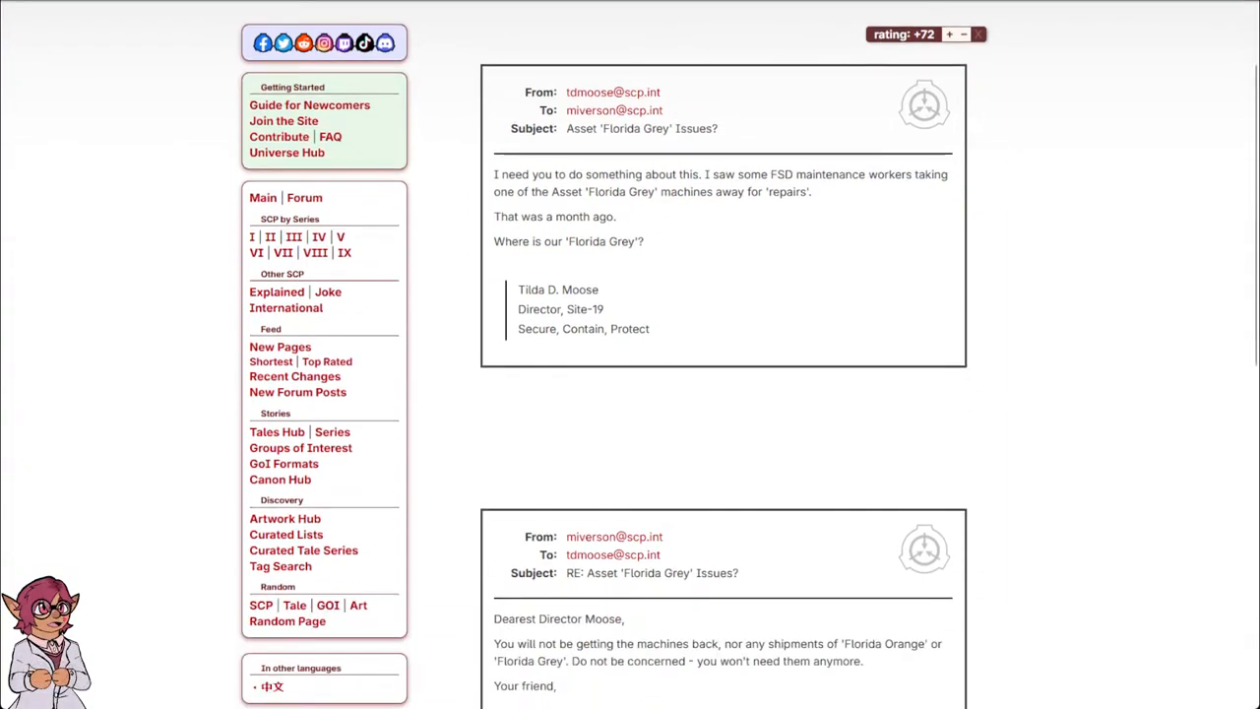
{"action": "scroll", "scroll_direction": "down", "scroll_amount": 3}
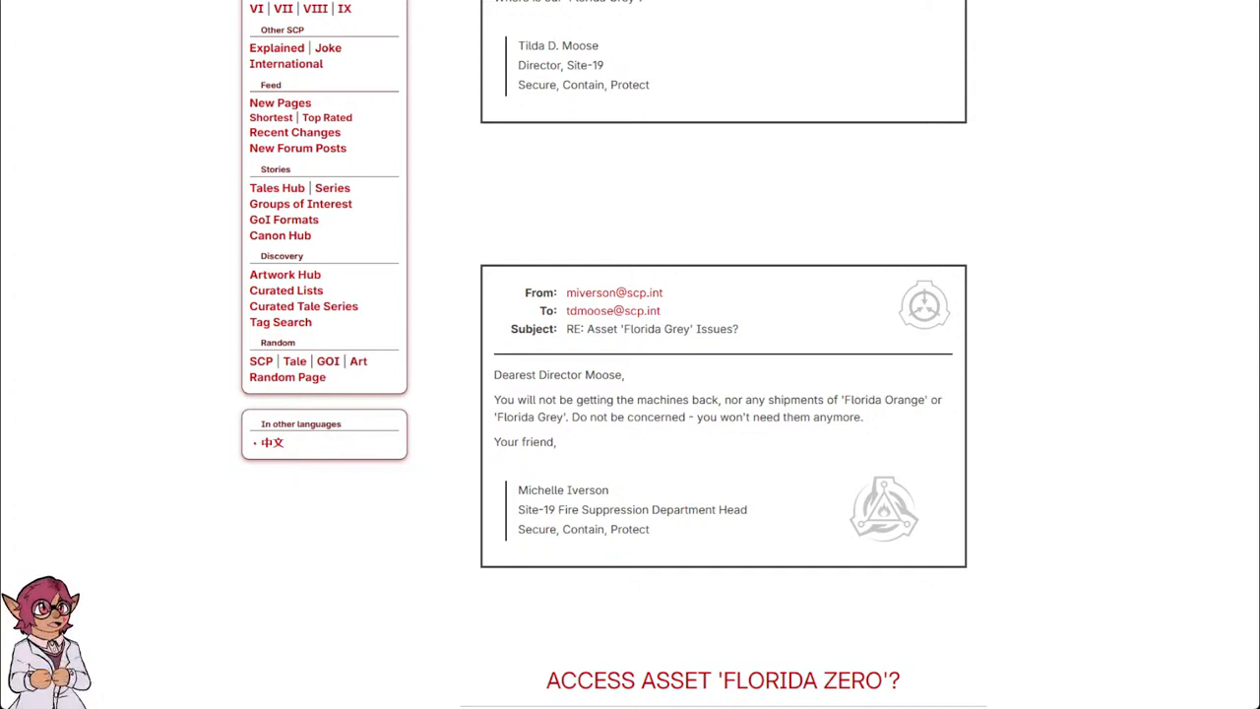
{"action": "scroll", "scroll_direction": "down", "scroll_amount": 3}
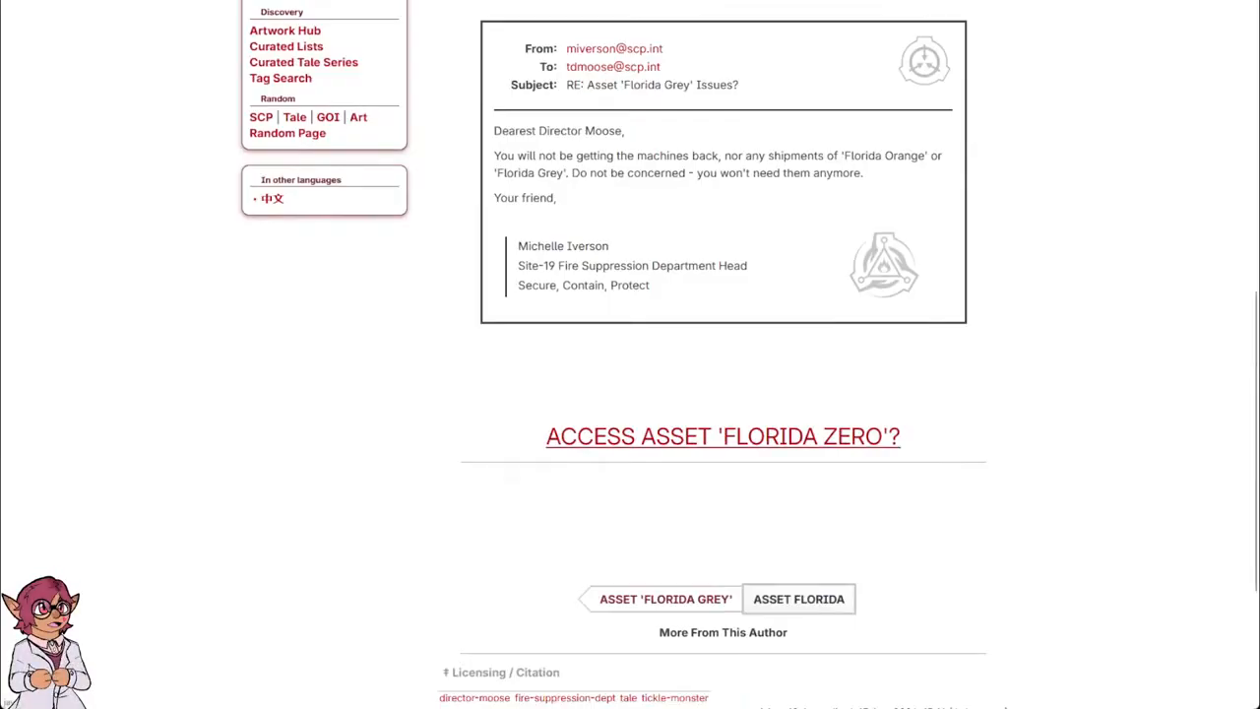
- Unlock the Asset 'Florida Zero' file and scroll the SCP-999 entry to its Lifecycle list
{"action": "left_click", "coordinate": [723, 435]}
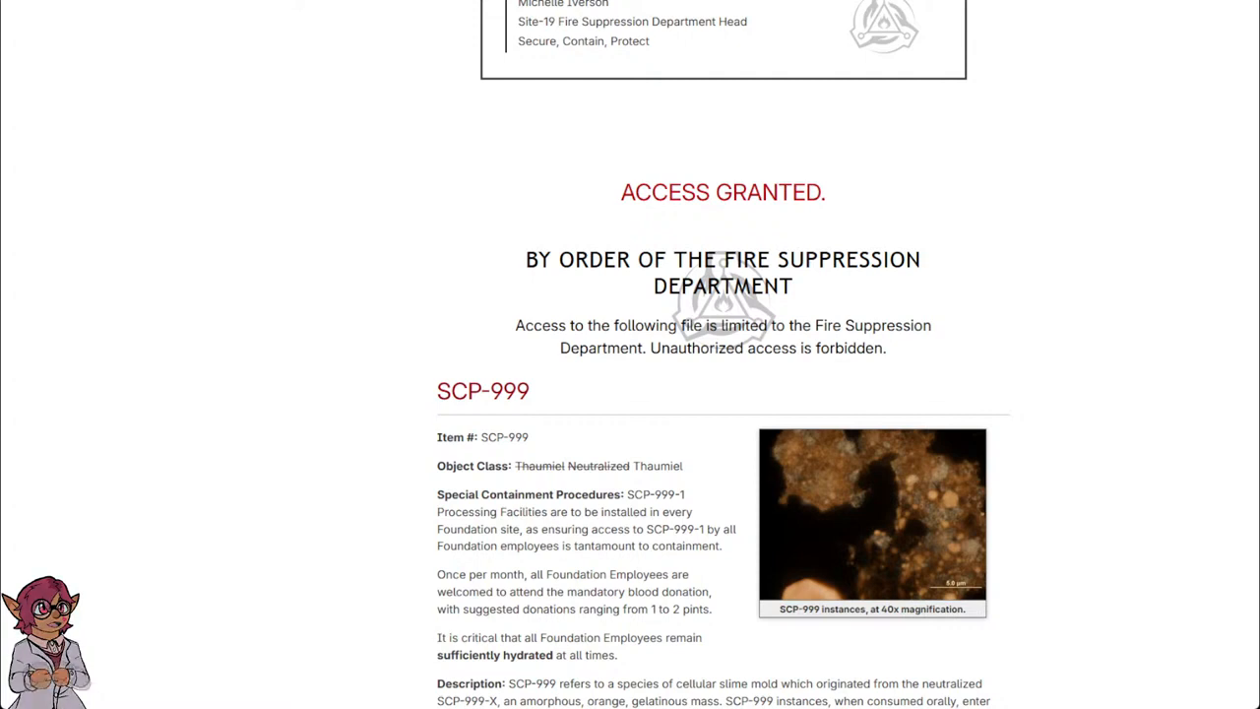
{"action": "scroll", "scroll_direction": "down", "scroll_amount": 3}
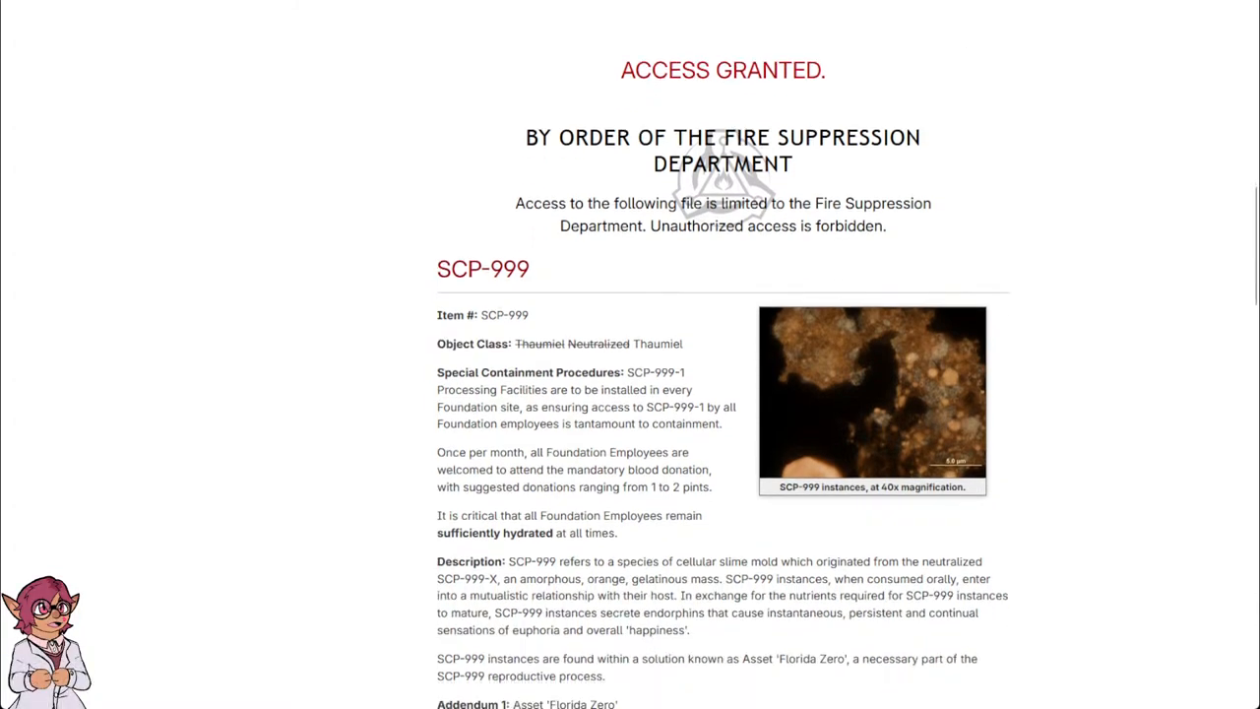
{"action": "scroll", "scroll_direction": "down", "scroll_amount": 3}
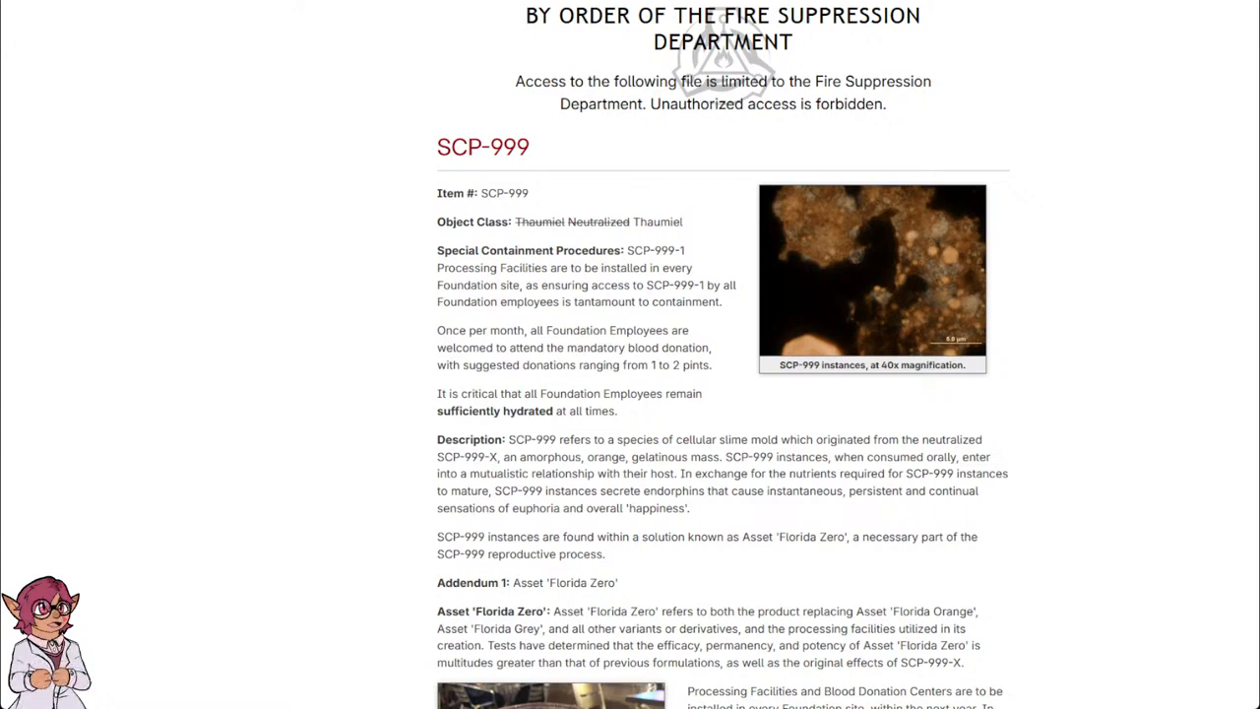
{"action": "scroll", "scroll_direction": "down", "scroll_amount": 3}
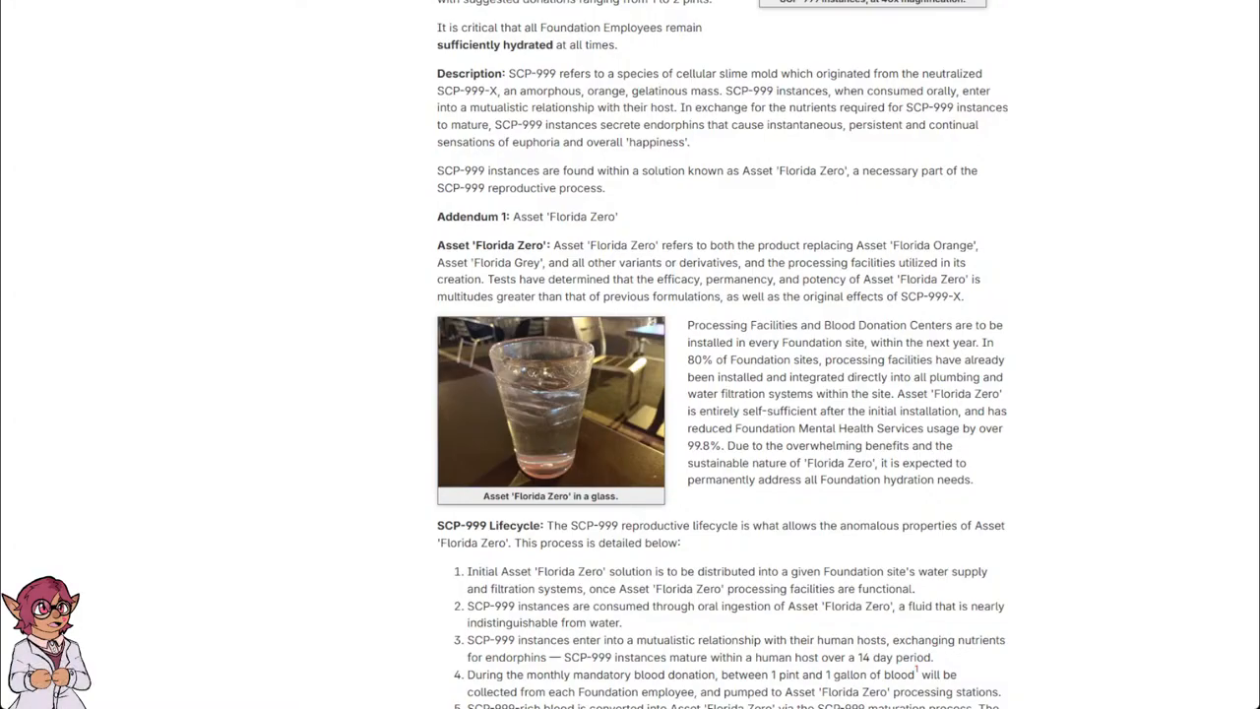
- Scroll past the remaining lifecycle steps and footnotes to the next email box
{"action": "scroll", "scroll_direction": "down", "scroll_amount": 3}
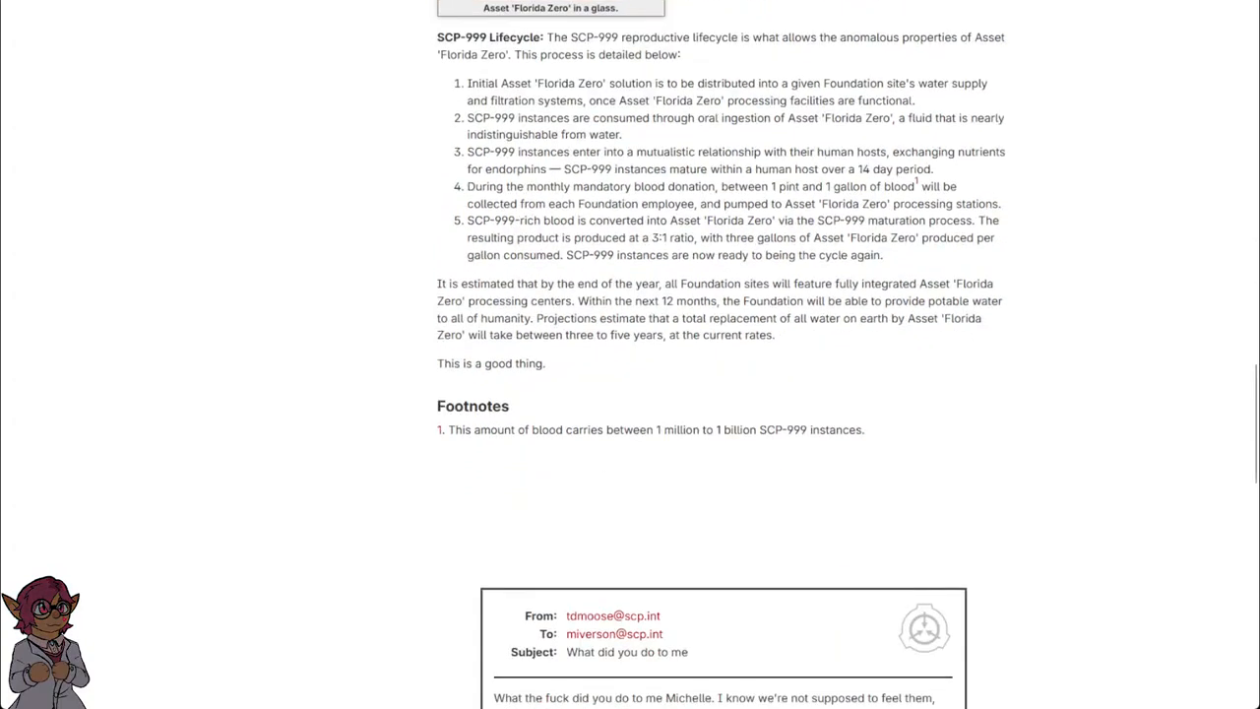
- Scroll to show Director Moose's full 'What did you do to me' email and the RE: reply's start
{"action": "scroll", "scroll_direction": "down", "scroll_amount": 3}
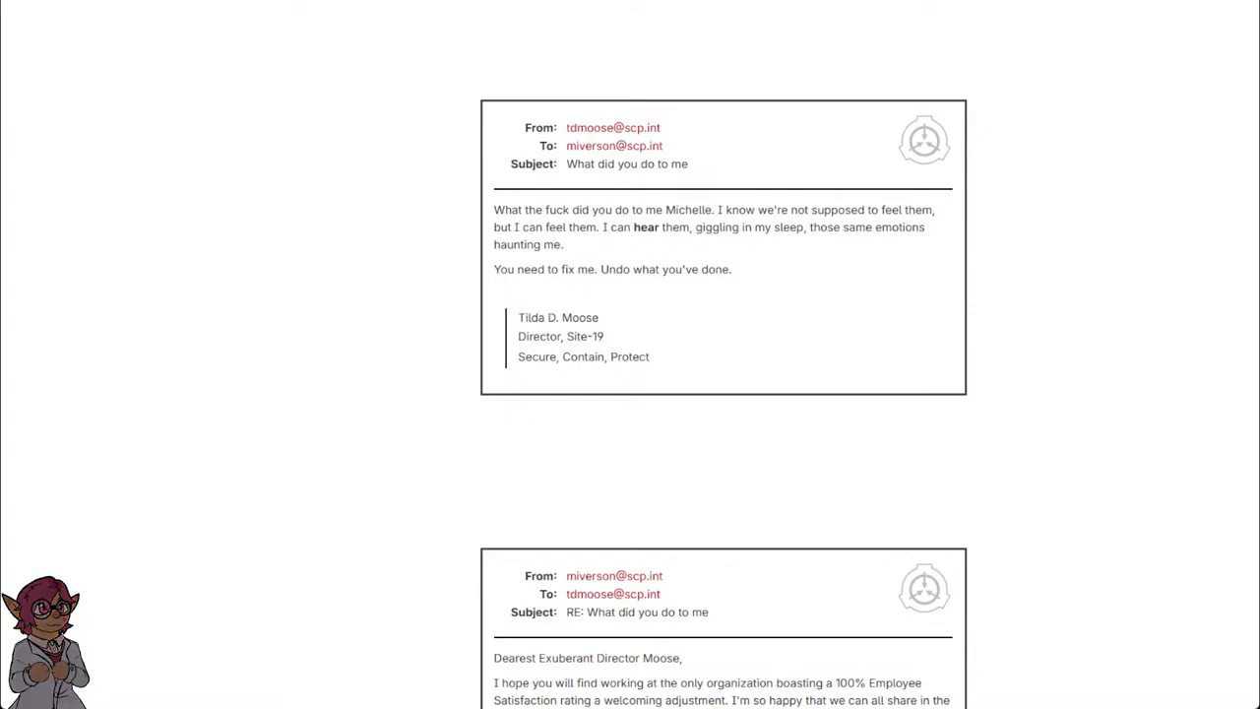
- Scroll past Iverson's 'Submit, Consume, Produce' reply to the page-bottom navigation links
{"action": "scroll", "scroll_direction": "down", "scroll_amount": 3}
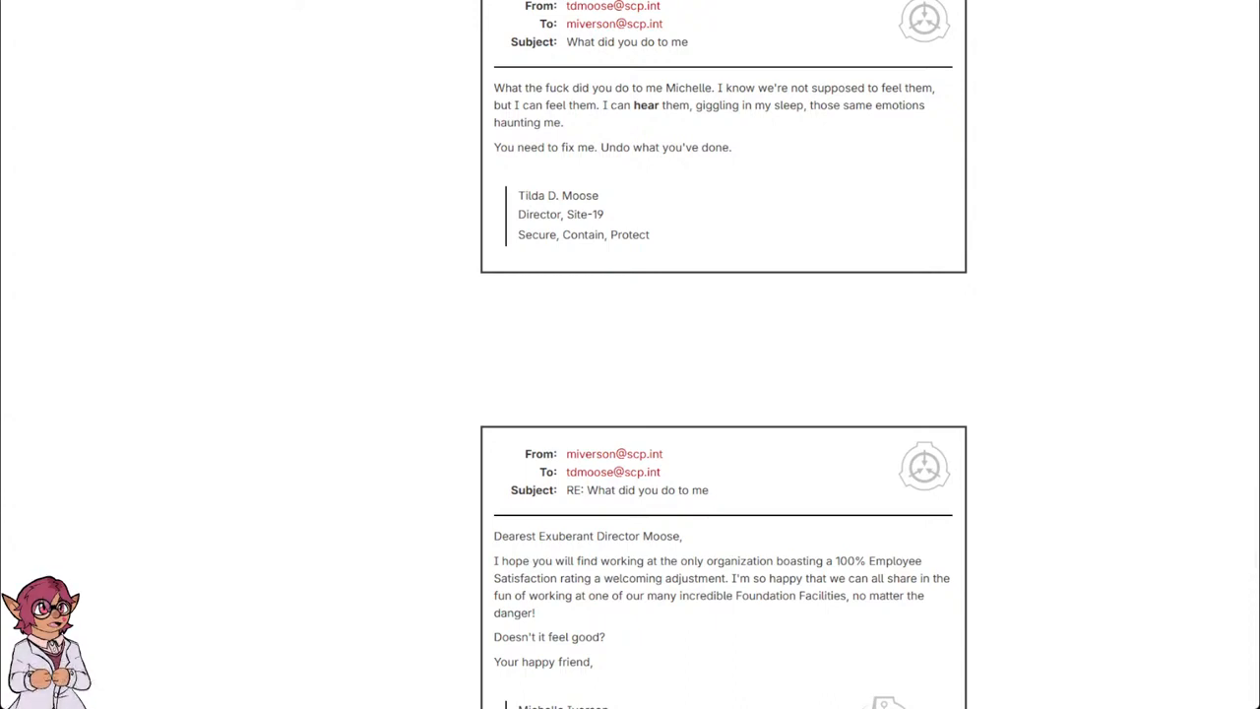
{"action": "scroll", "scroll_direction": "down", "scroll_amount": 3}
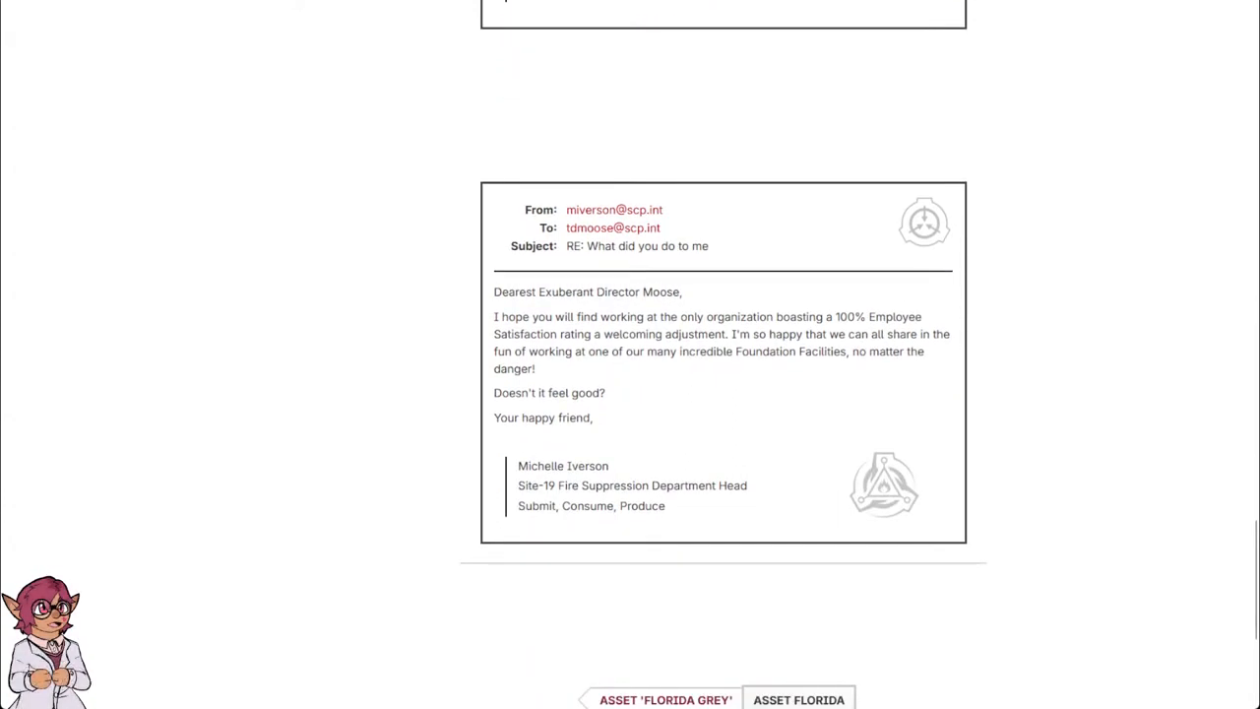